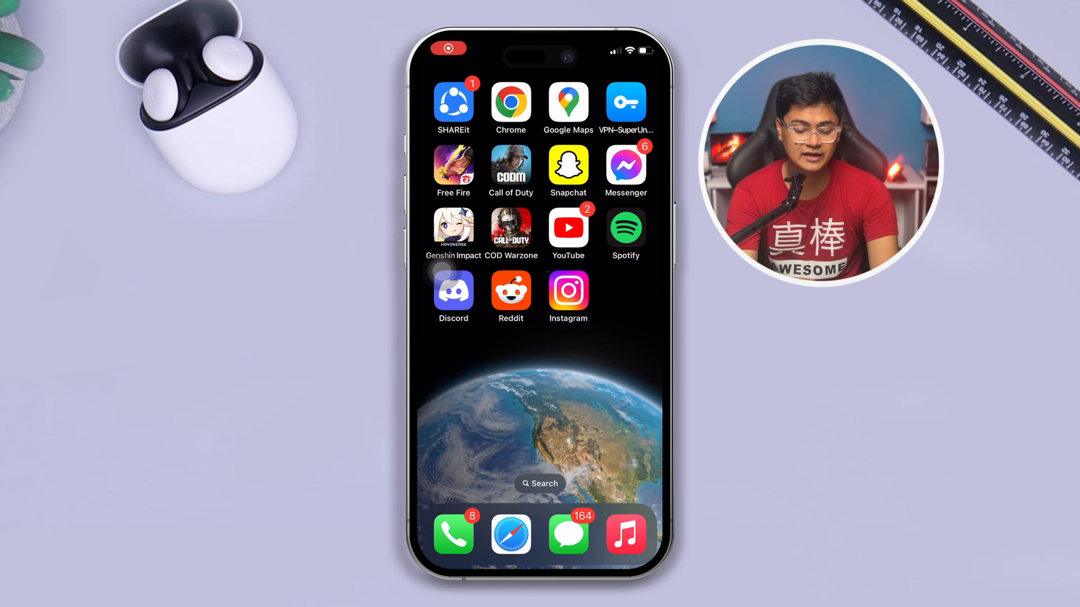
# Step: Launch Instagram from the home screen so the account's profile page shows
pyautogui.click(568, 298)
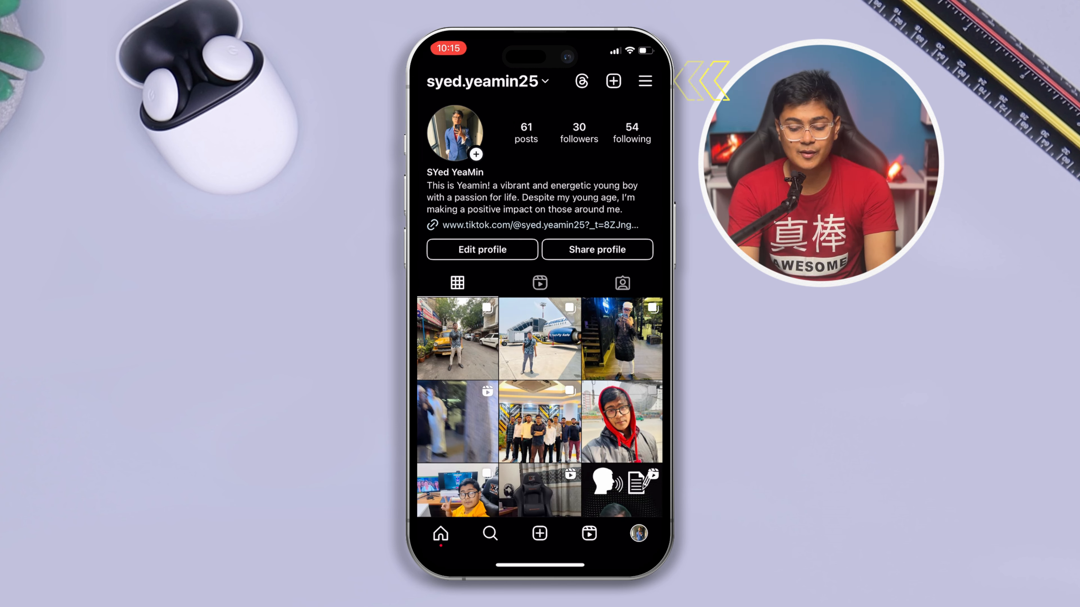
# Step: Reach Content preferences through the profile menu's Settings and activity list
pyautogui.click(645, 80)
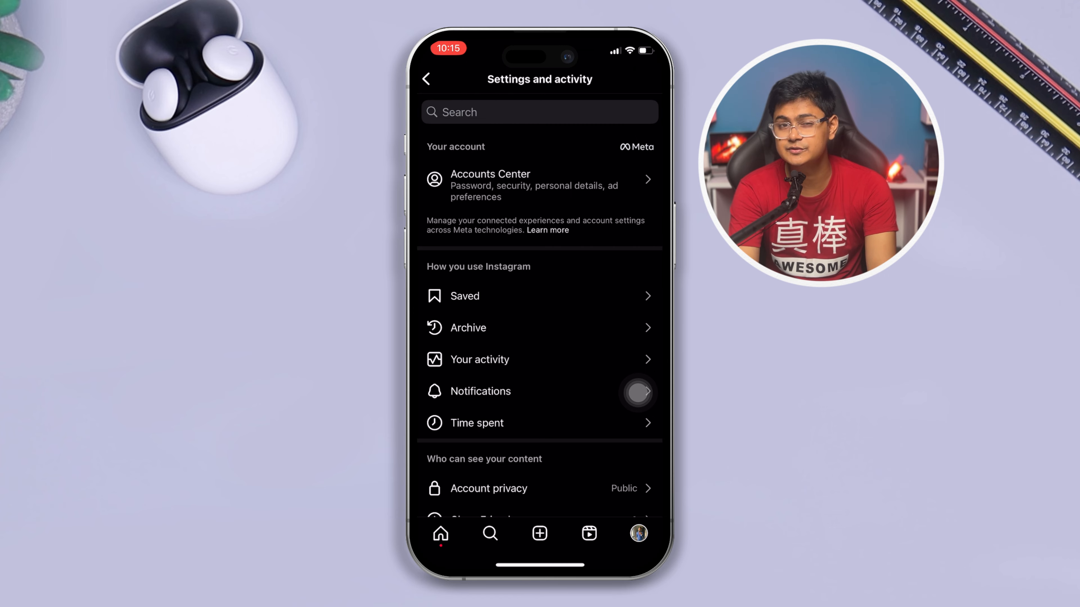
pyautogui.scroll(-3)
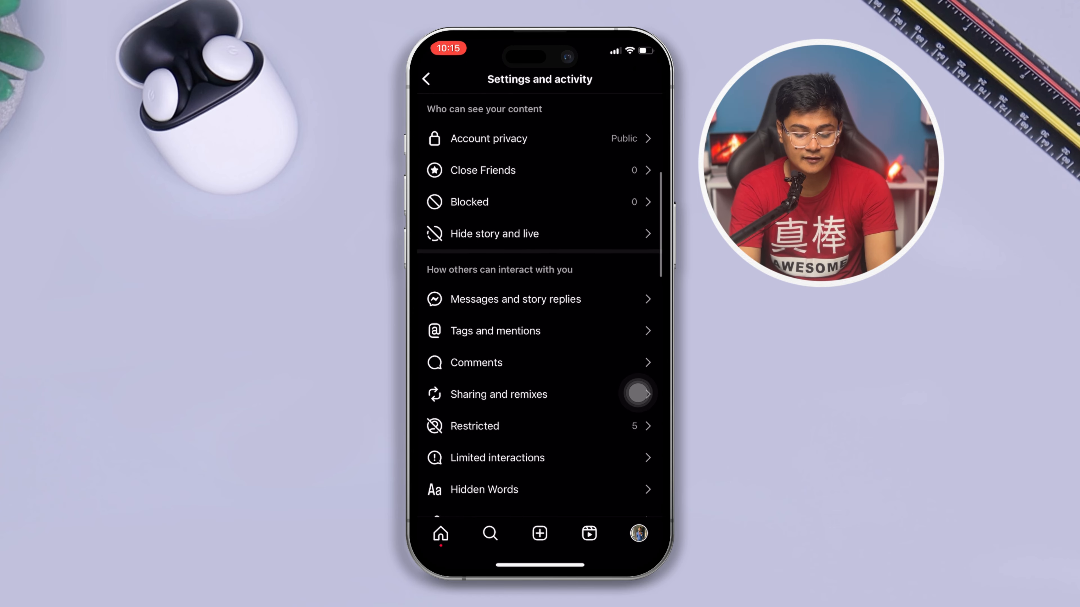
pyautogui.scroll(-3)
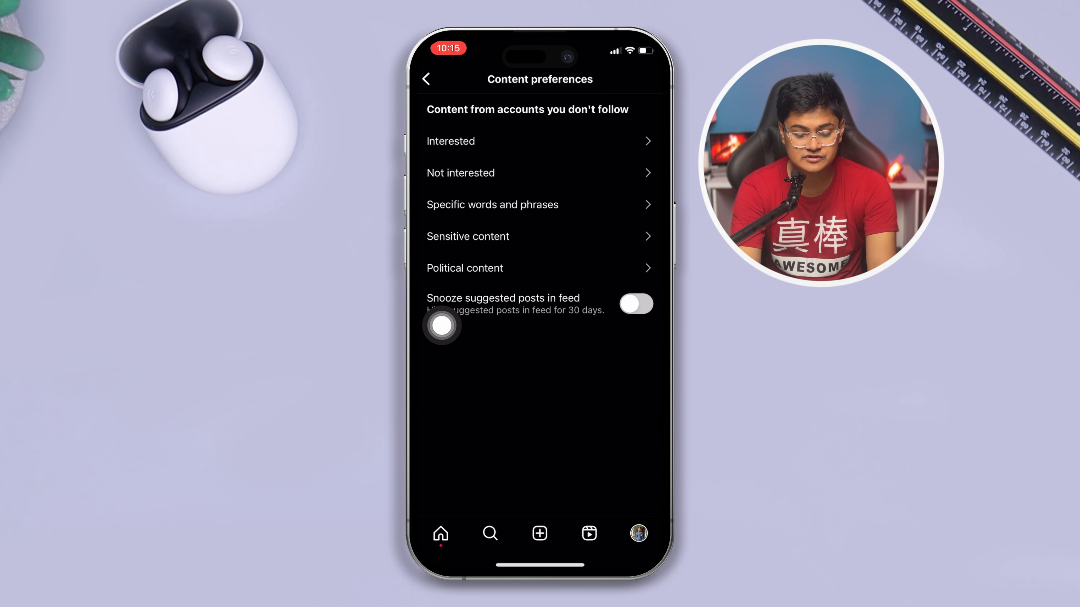
# Step: Show the Sensitive content control with Standard chosen among More, Standard and Less
pyautogui.click(539, 236)
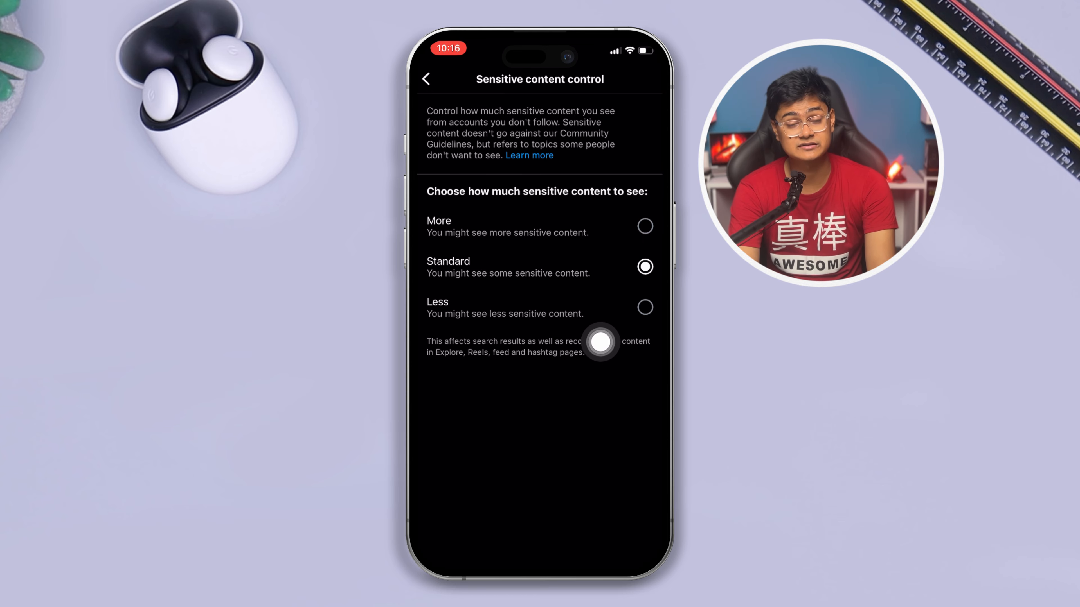
# Step: Switch sensitive content from Standard to More and confirm the 'See more sensitive content?' prompt
pyautogui.click(645, 226)
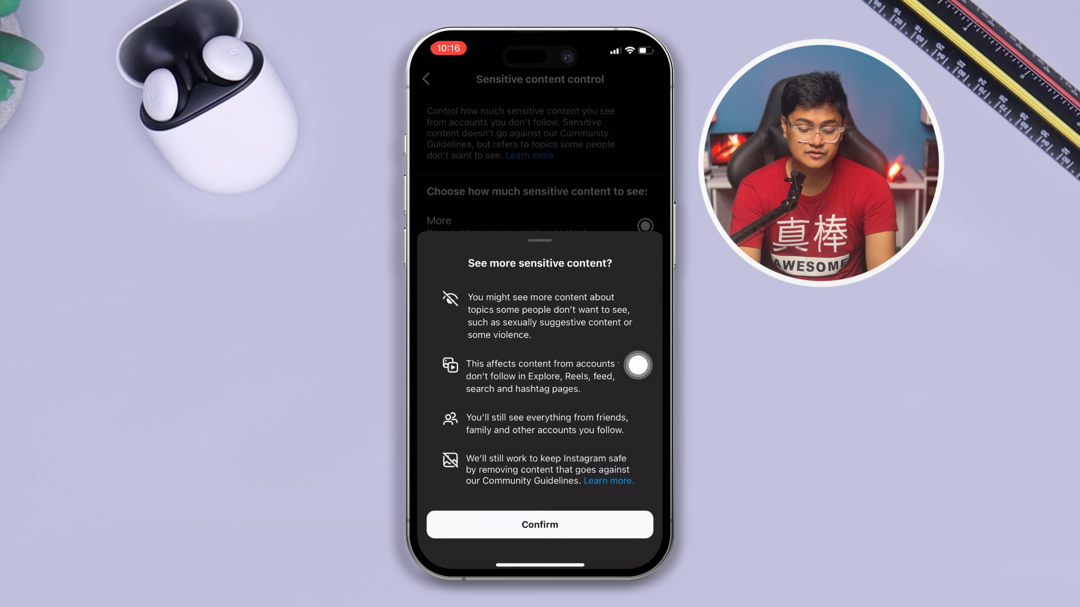
pyautogui.click(539, 524)
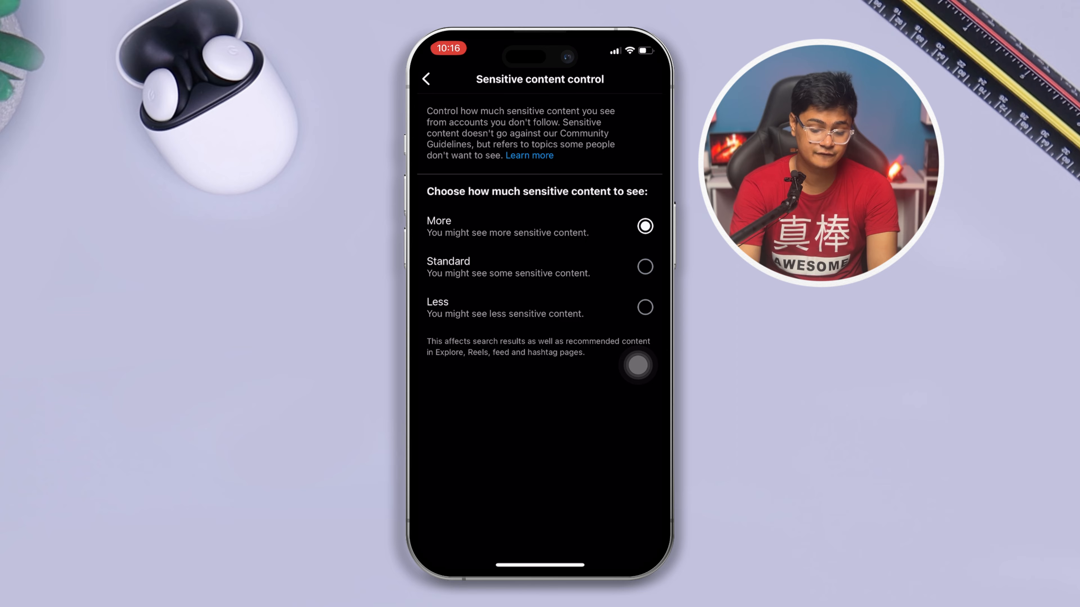
# Step: Return to the home screen and relaunch Instagram to its splash screen
pyautogui.click(645, 307)
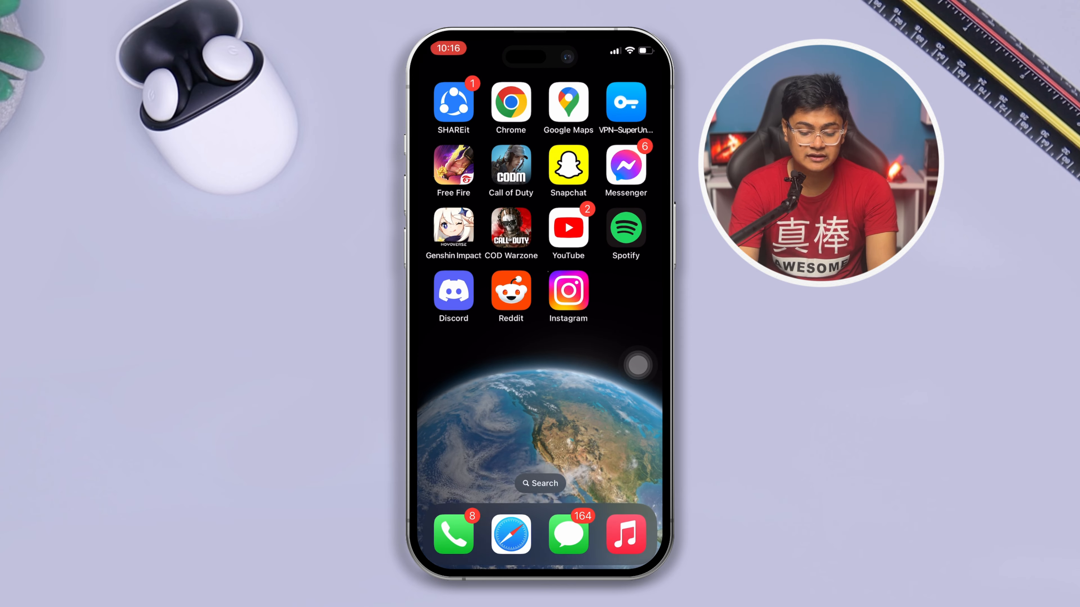
pyautogui.click(568, 291)
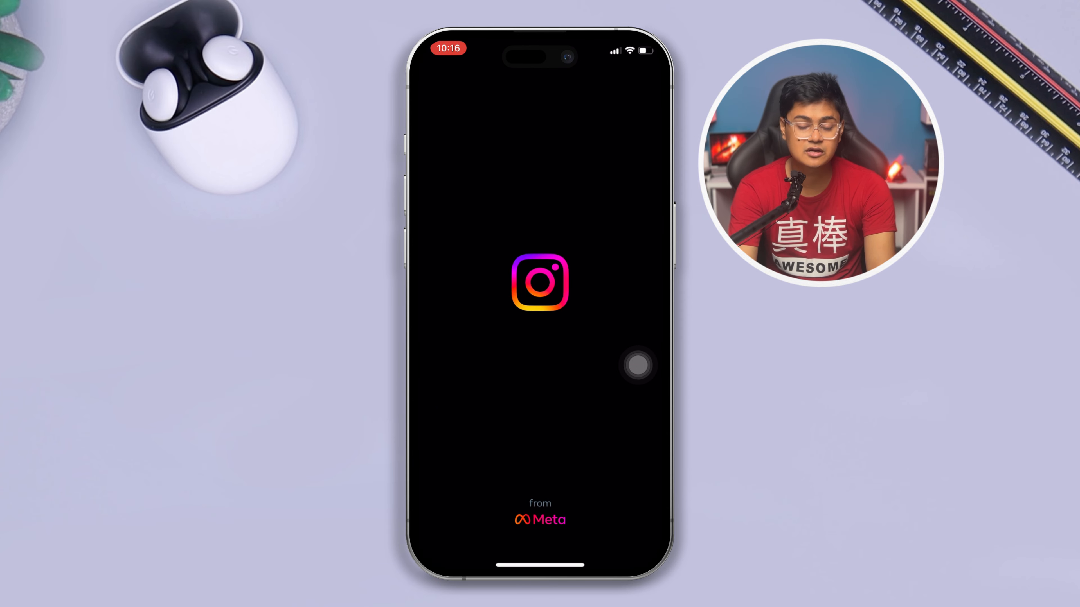